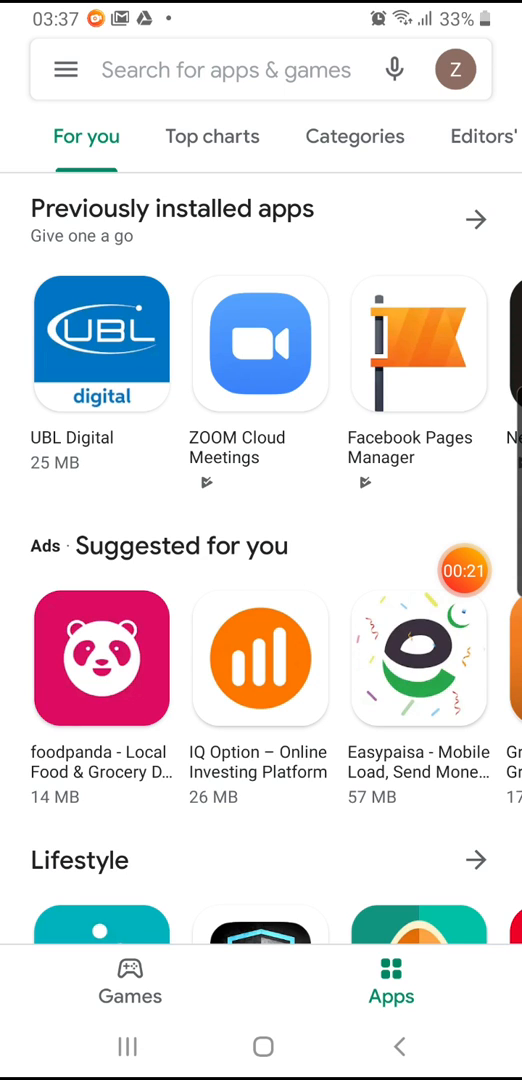
Search Play Store for "cam scanner" and reach the CamScanner app page
{"action": "scroll", "scroll_direction": "down", "scroll_amount": 3}
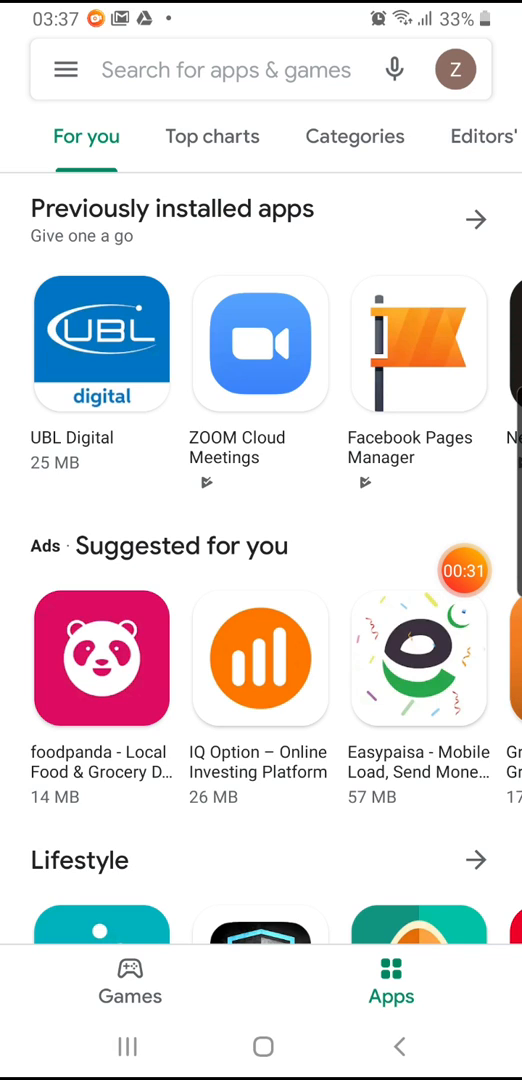
{"action": "left_click", "coordinate": [240, 70]}
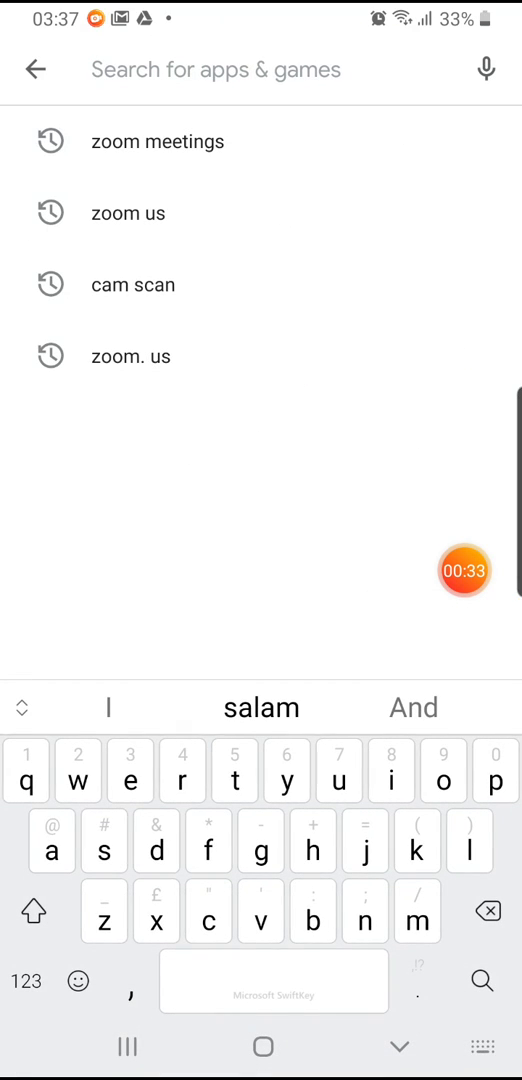
{"action": "left_click", "coordinate": [208, 912]}
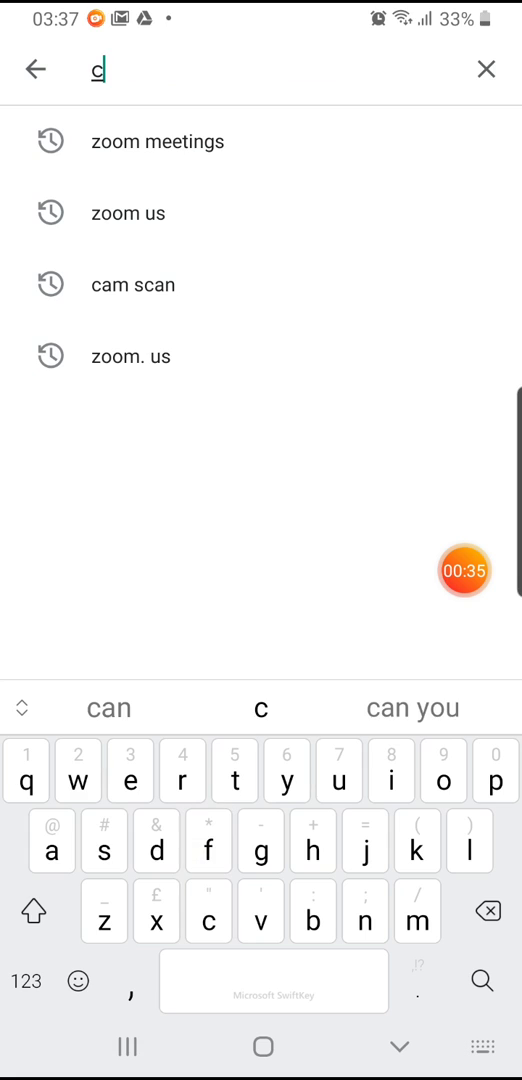
{"action": "type", "text": "am"}
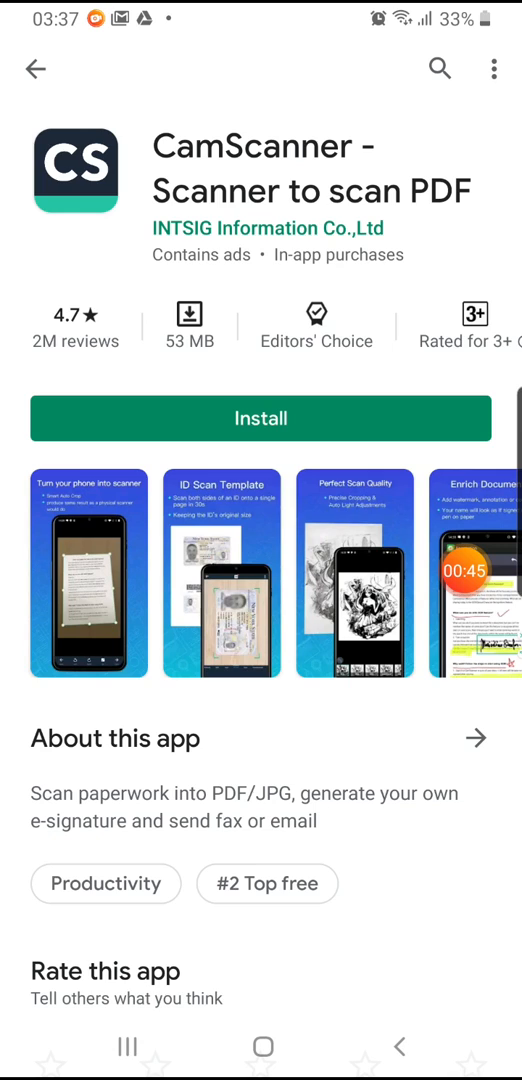
Install CamScanner and wait until it is ready to open
{"action": "left_click", "coordinate": [260, 418]}
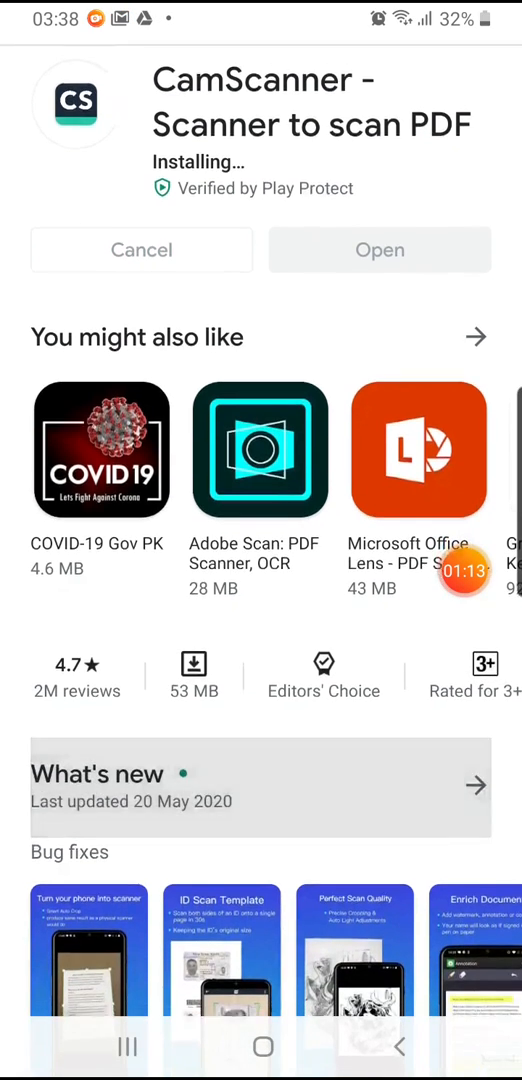
{"action": "scroll", "scroll_direction": "down", "scroll_amount": 3}
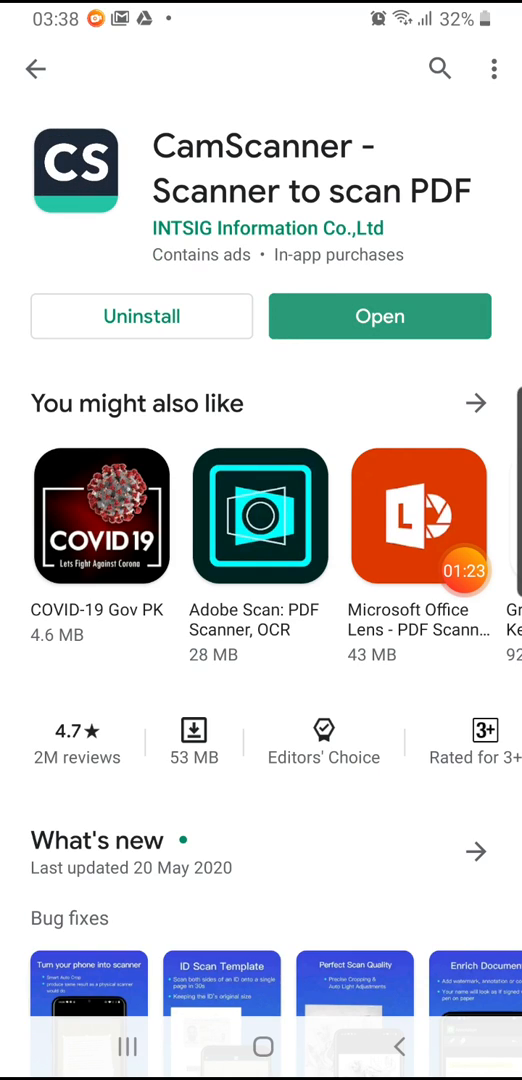
Launch CamScanner, swipe past the welcome tour and skip the premium trial offer
{"action": "left_click", "coordinate": [380, 316]}
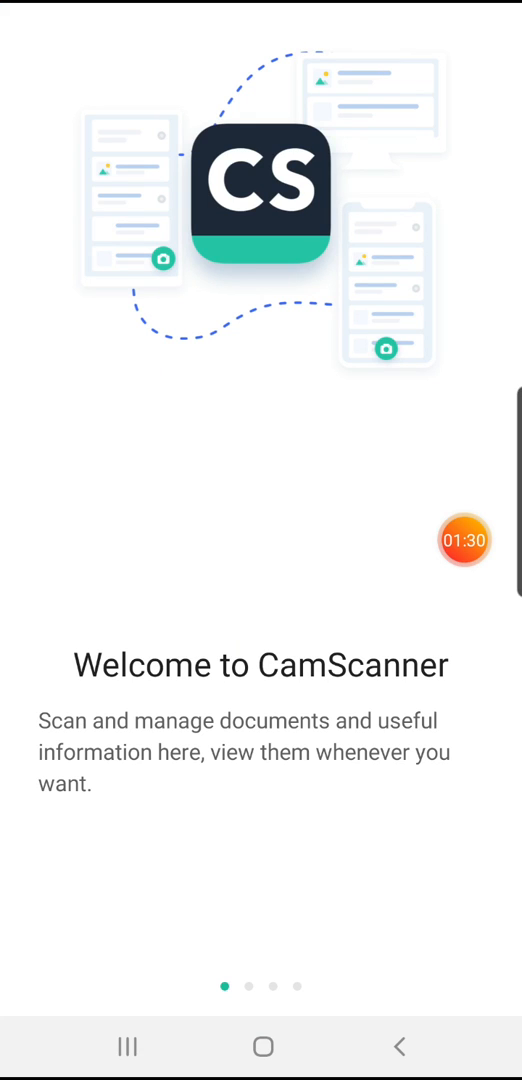
{"action": "scroll", "scroll_direction": "left", "scroll_amount": 3}
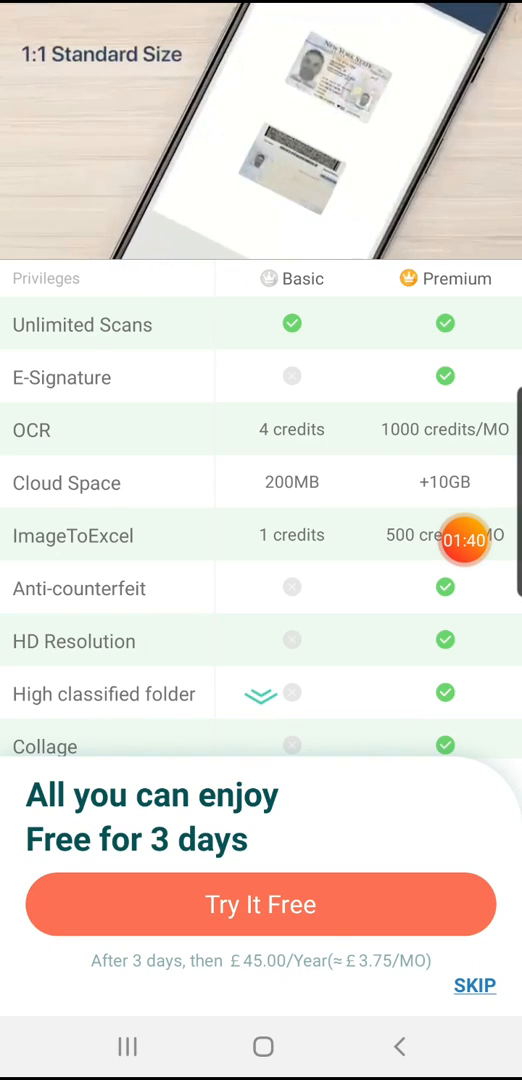
{"action": "left_click", "coordinate": [474, 986]}
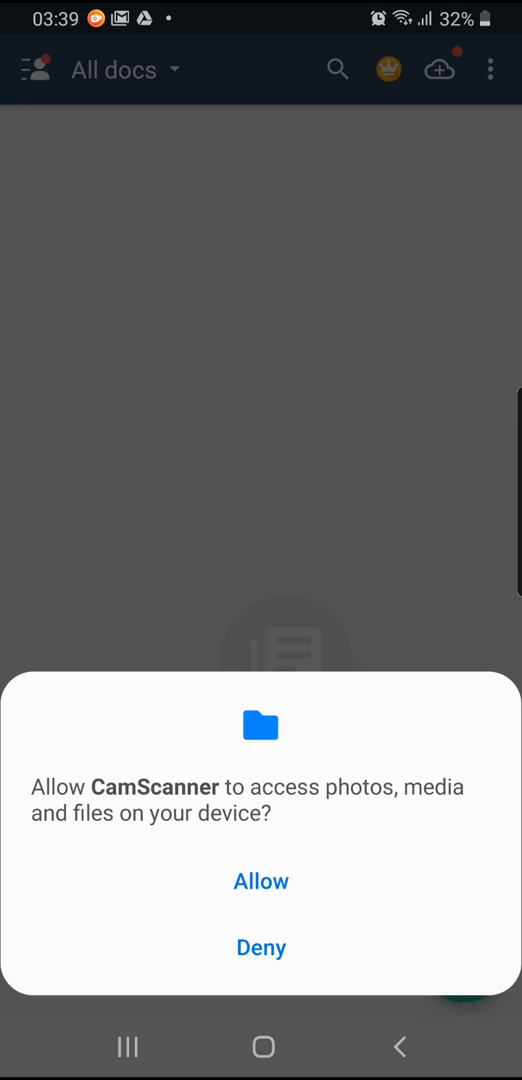
Allow photos and files access, close the Upgrade to Premium popup and start a new scan
{"action": "left_click", "coordinate": [260, 880]}
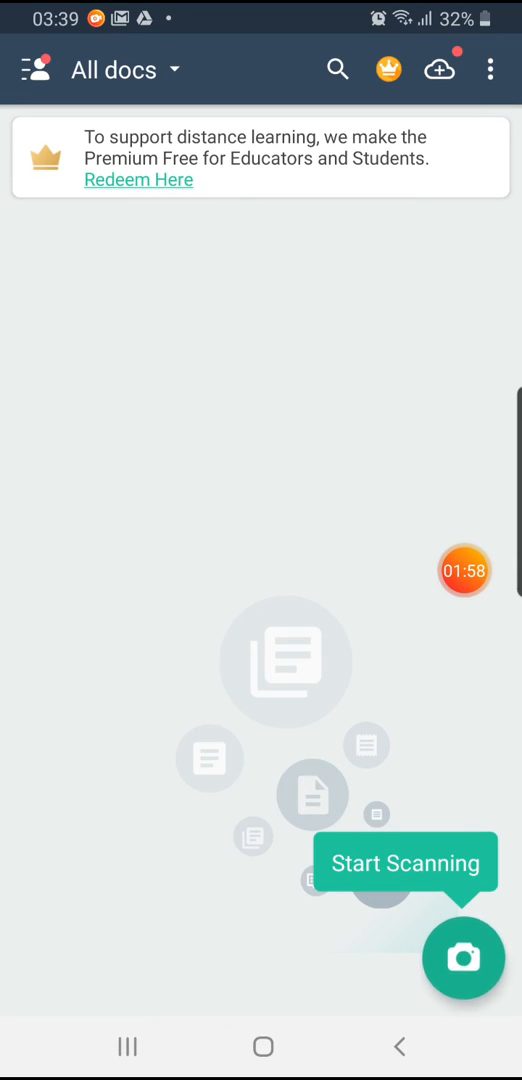
{"action": "left_click", "coordinate": [388, 68]}
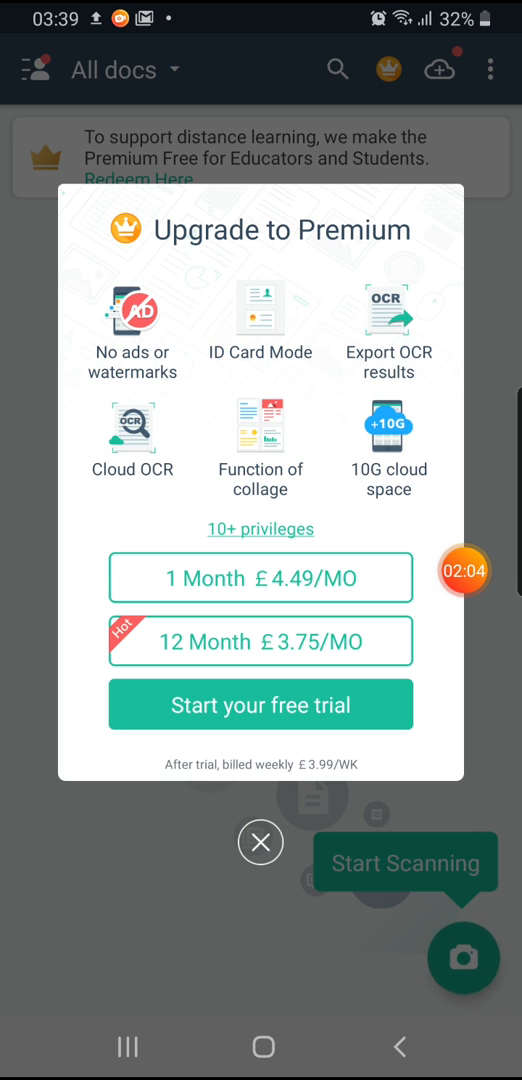
{"action": "left_click", "coordinate": [260, 840]}
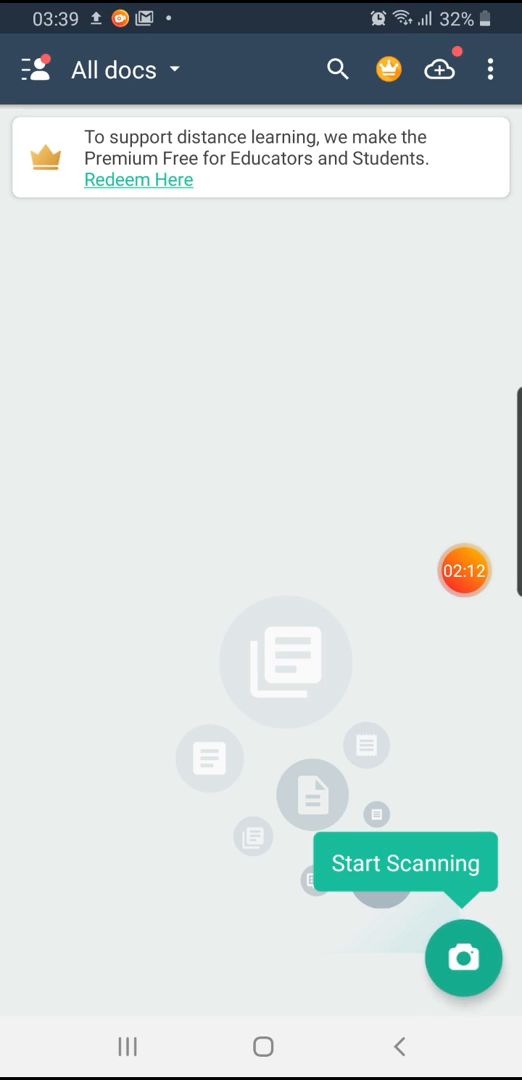
{"action": "left_click", "coordinate": [464, 956]}
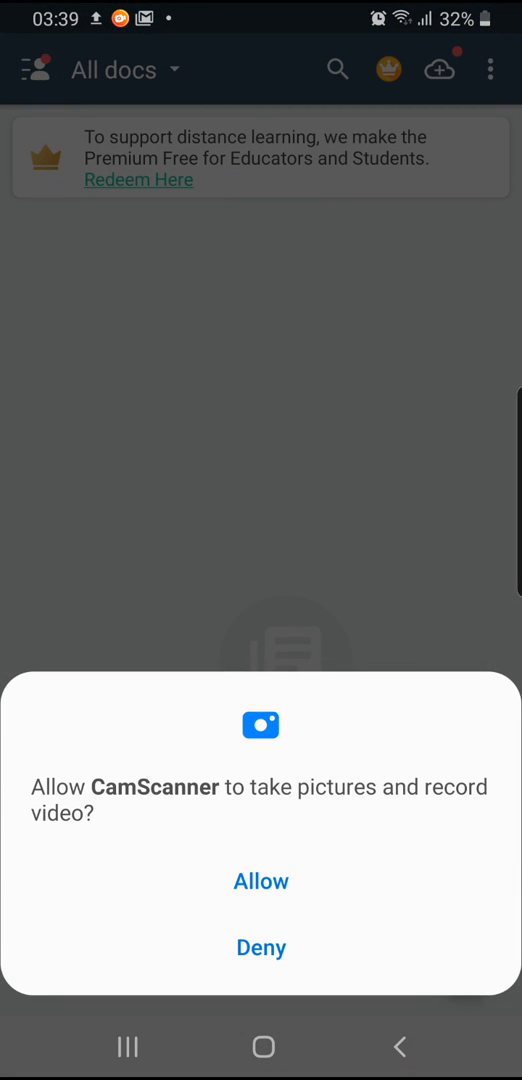
Allow camera access, dismiss the smart scan demo and aim at the notebook page in Docs mode
{"action": "left_click", "coordinate": [260, 880]}
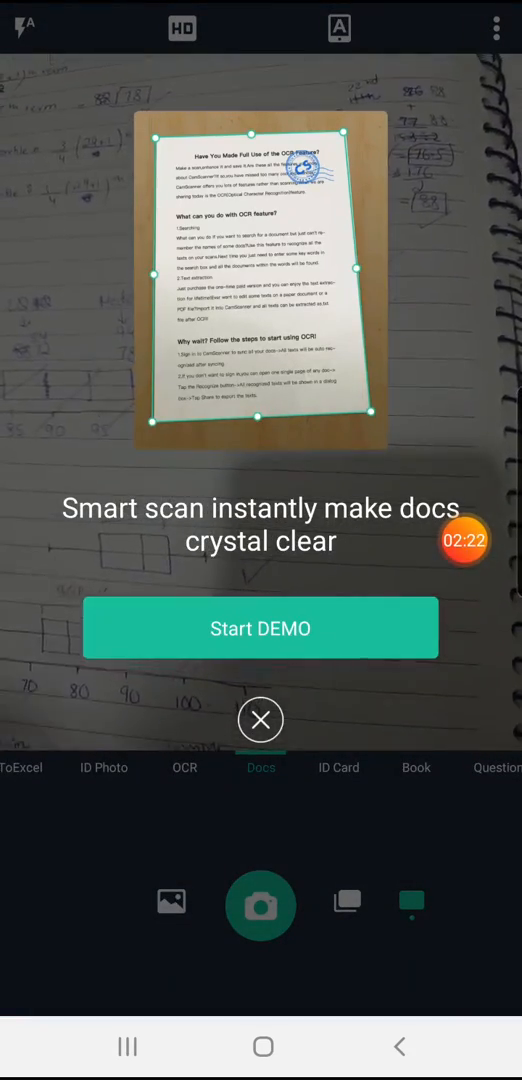
{"action": "left_click", "coordinate": [260, 720]}
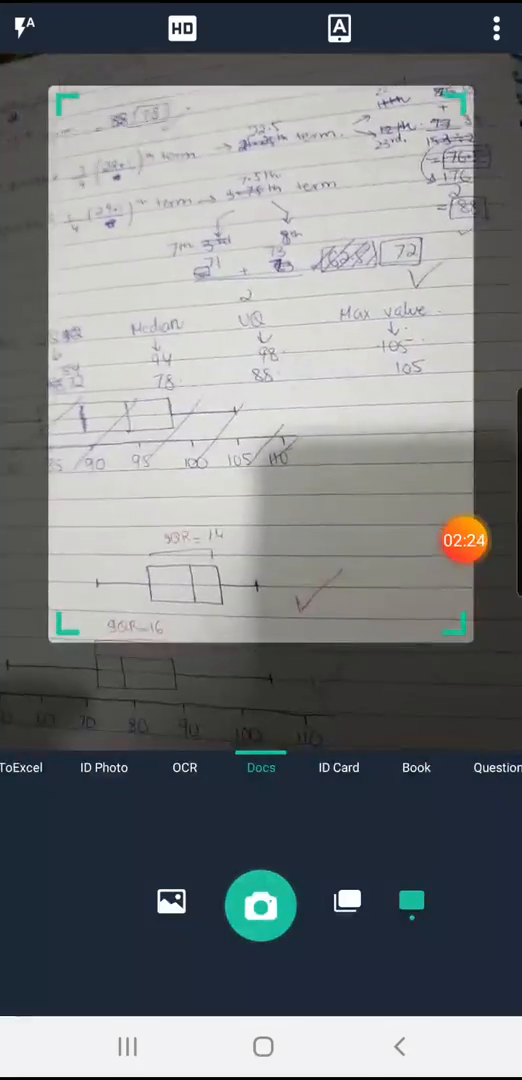
{"action": "left_click", "coordinate": [260, 904]}
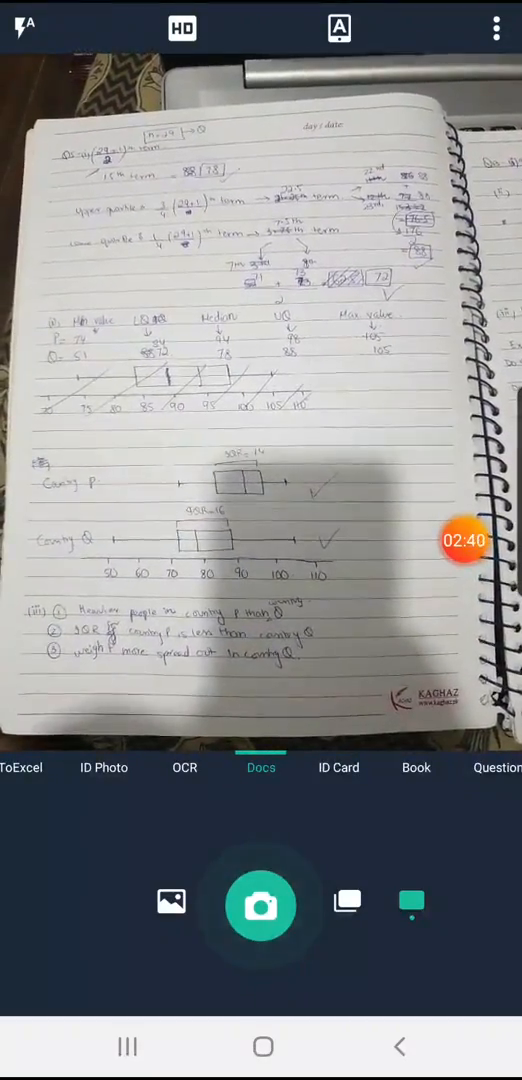
Photograph the first notebook page so its edges are outlined for cropping
{"action": "left_click", "coordinate": [260, 904]}
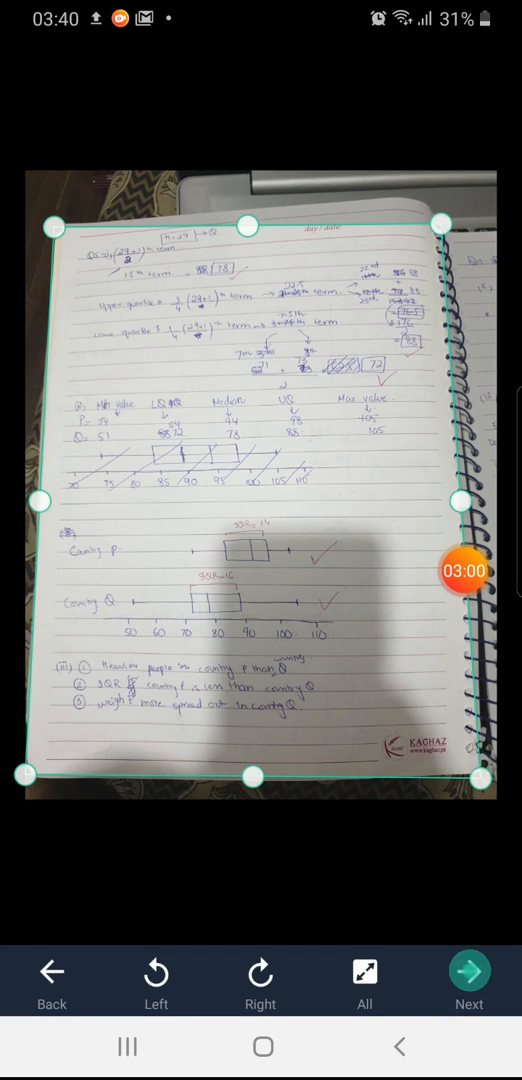
Accept the crop and save the Magic Color page as document CamScanner 05-25-2020 03.39.49
{"action": "left_click", "coordinate": [468, 978]}
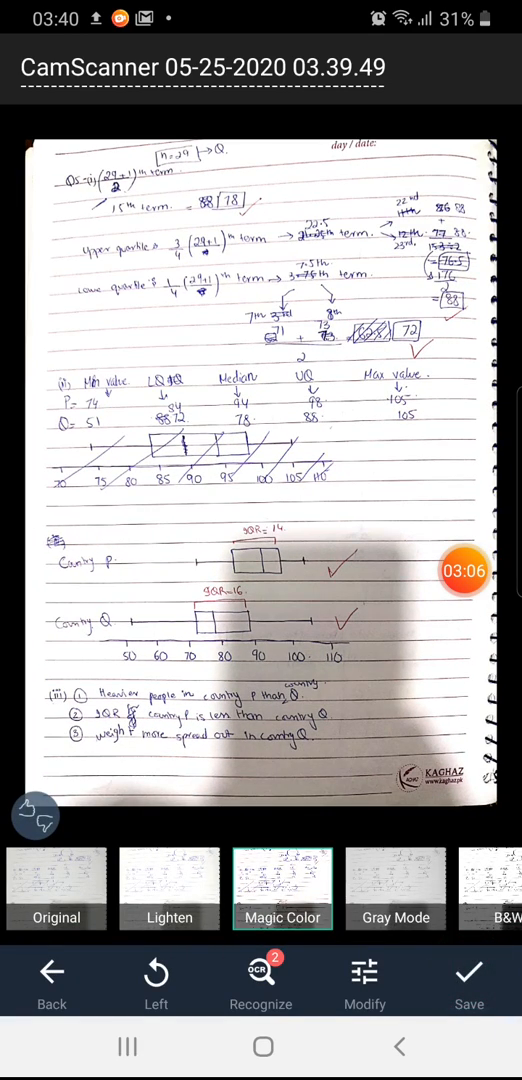
{"action": "left_click", "coordinate": [470, 972]}
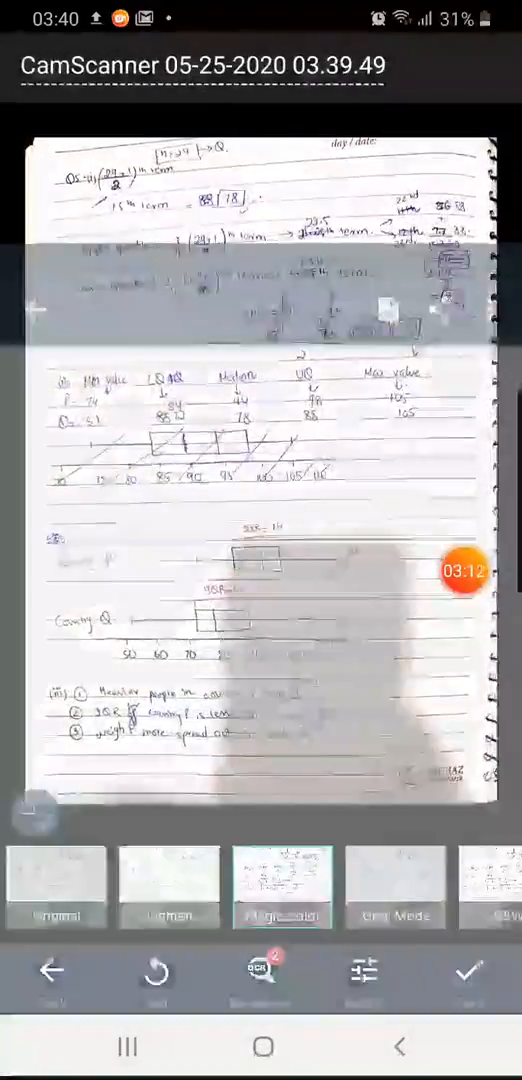
{"action": "left_click", "coordinate": [468, 972]}
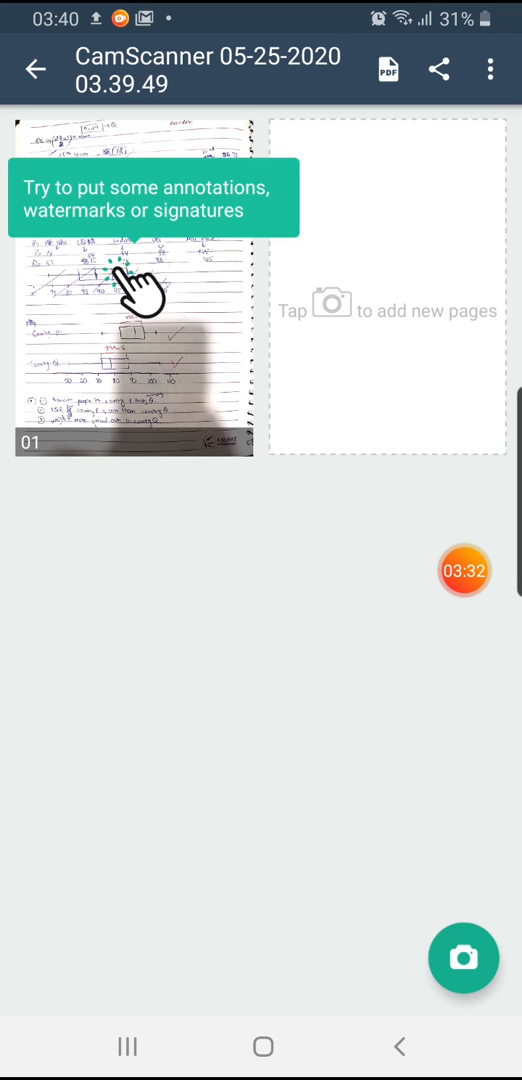
Capture the second notebook page, fit the crop border and save it as page two
{"action": "left_click", "coordinate": [464, 956]}
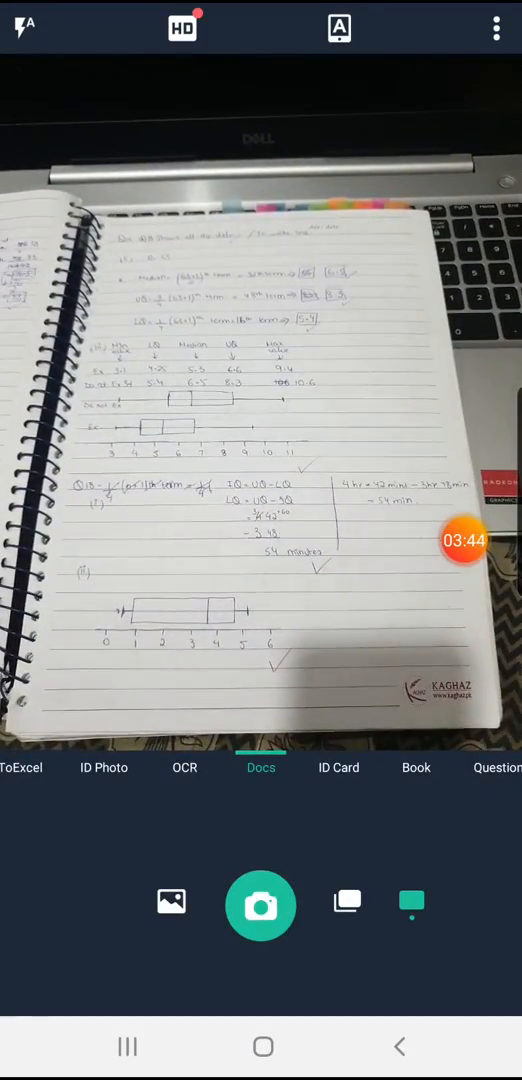
{"action": "left_click", "coordinate": [260, 904]}
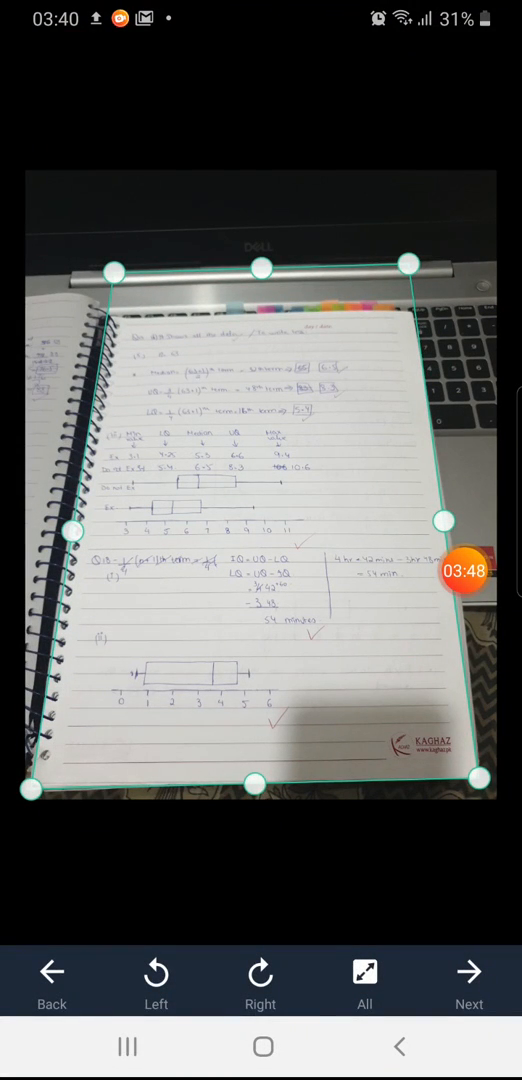
{"action": "left_click_drag", "start_coordinate": [116, 276], "coordinate": [108, 304]}
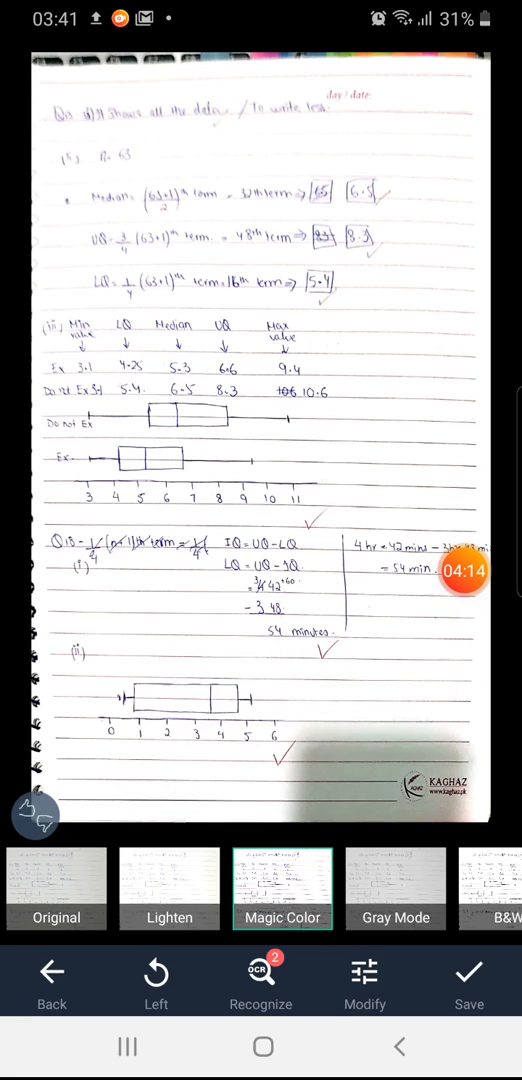
{"action": "left_click", "coordinate": [468, 980]}
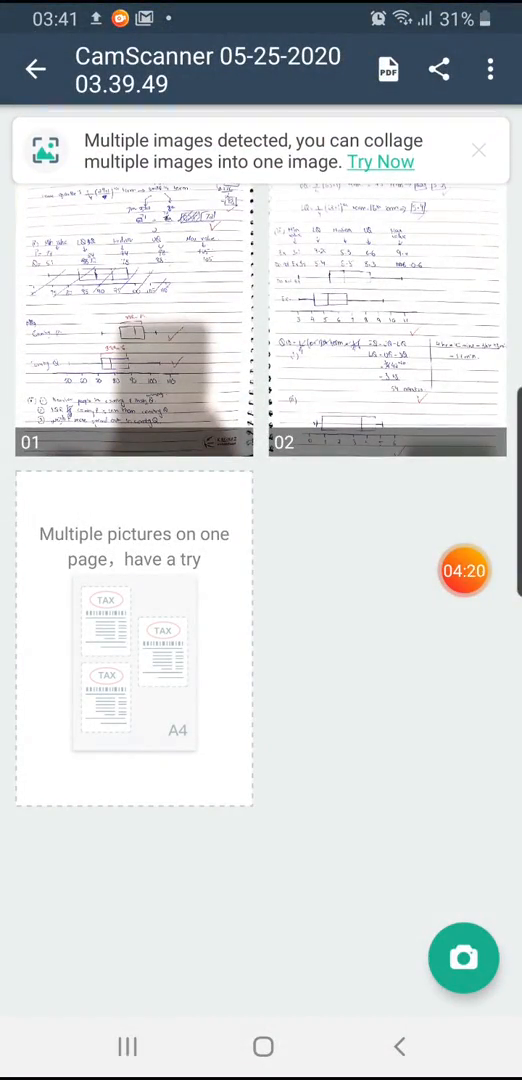
Capture and save the third notebook page, then preview the three-page document
{"action": "left_click", "coordinate": [464, 956]}
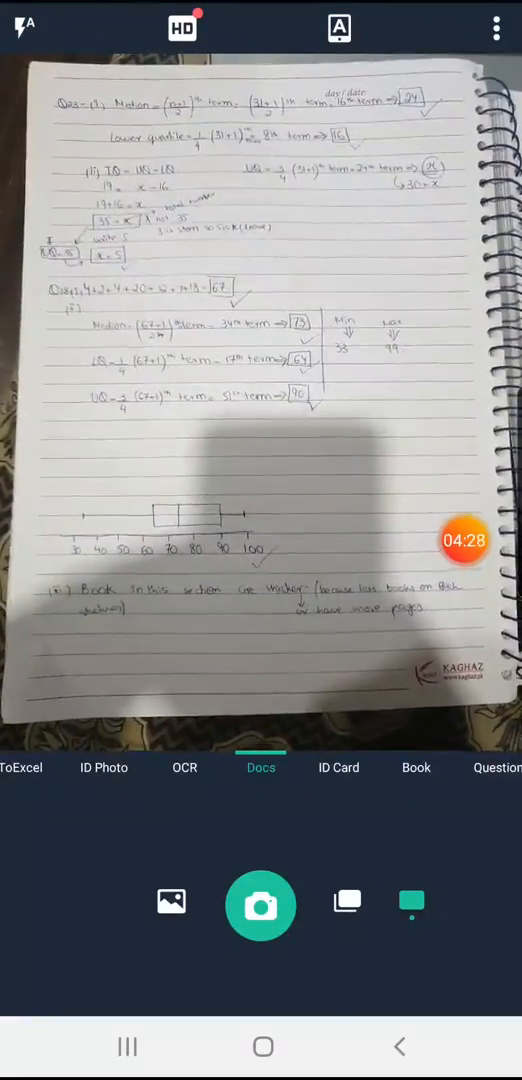
{"action": "left_click", "coordinate": [260, 904]}
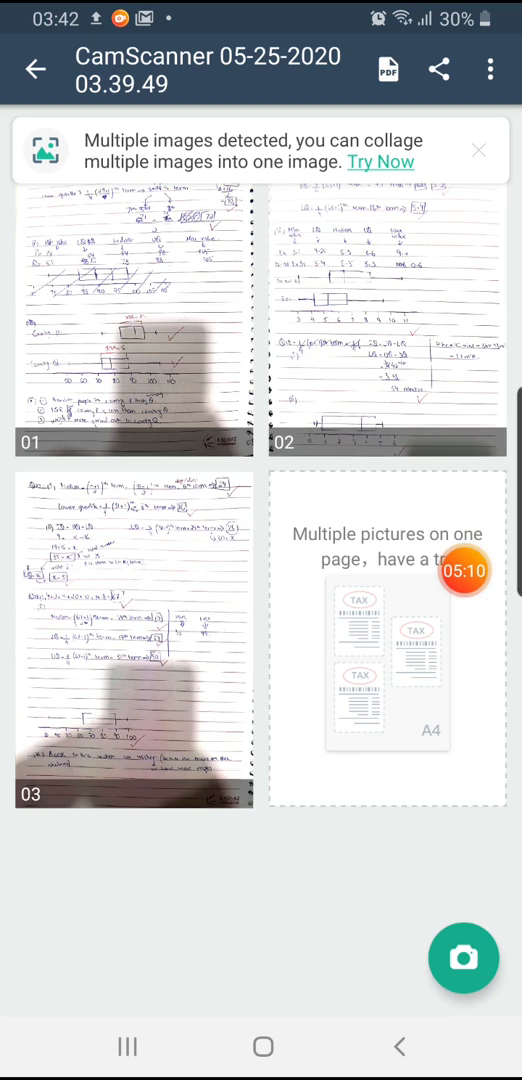
{"action": "left_click", "coordinate": [132, 310]}
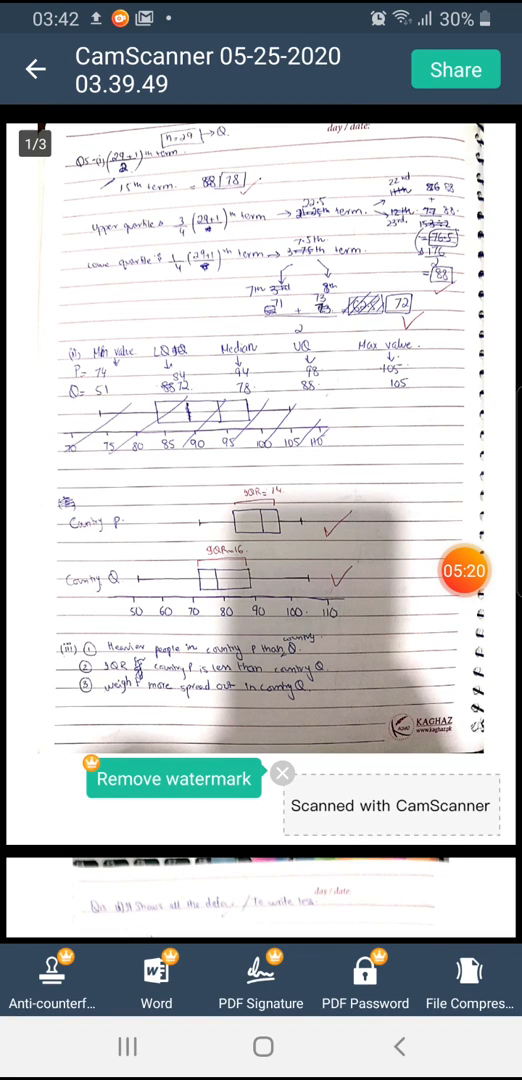
Share the three-page PDF to Google Classroom and attach it to an existing assignment
{"action": "left_click", "coordinate": [456, 68]}
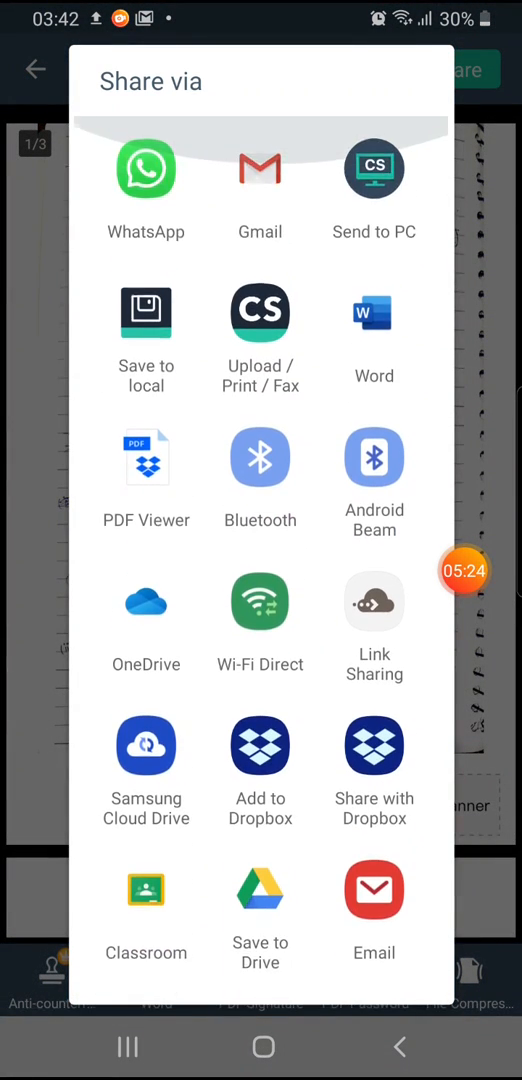
{"action": "scroll", "scroll_direction": "up", "scroll_amount": 3}
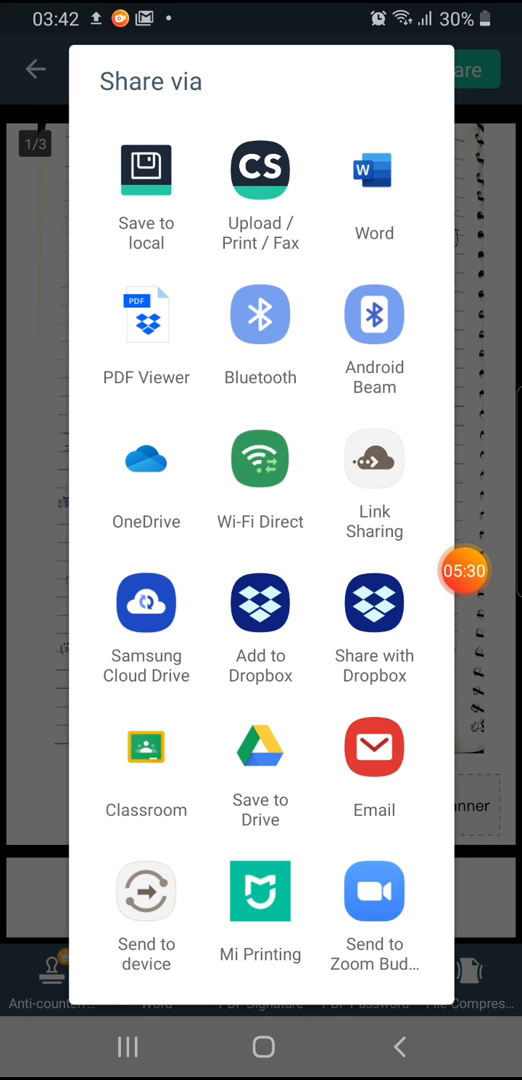
{"action": "left_click", "coordinate": [146, 748]}
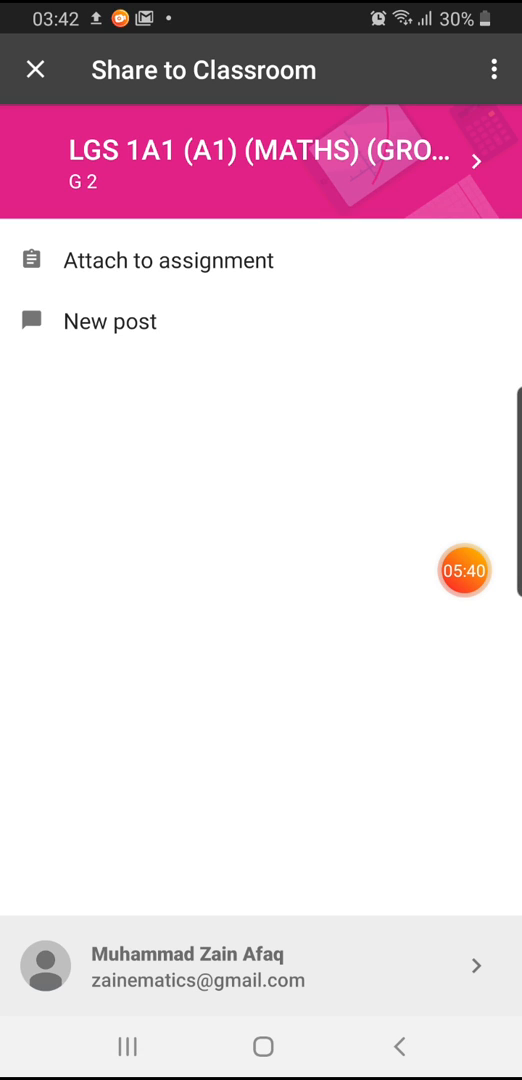
{"action": "left_click", "coordinate": [168, 260]}
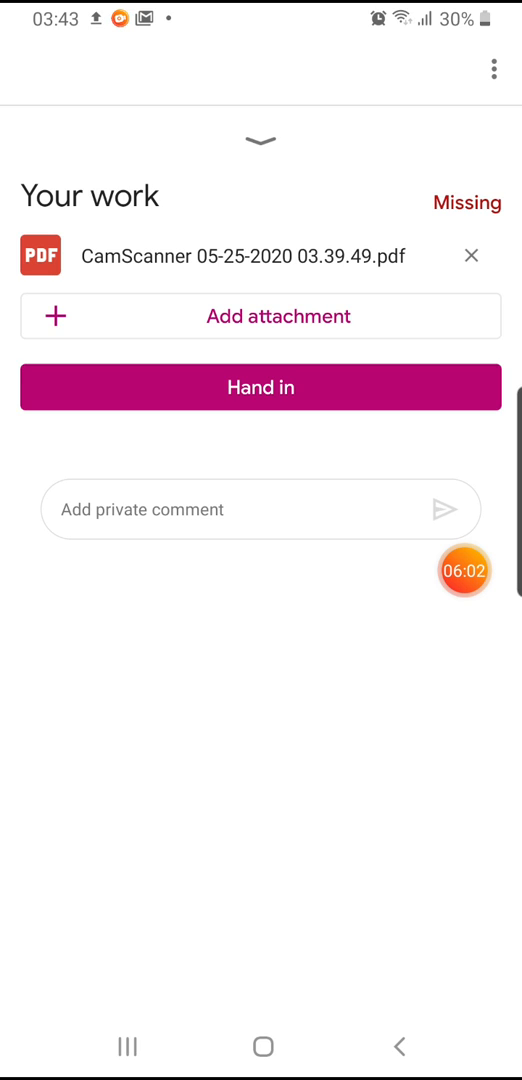
Hand in the attached PDF for TEST 1, confirm the hand-in, and open the submitted PDF
{"action": "left_click", "coordinate": [260, 388]}
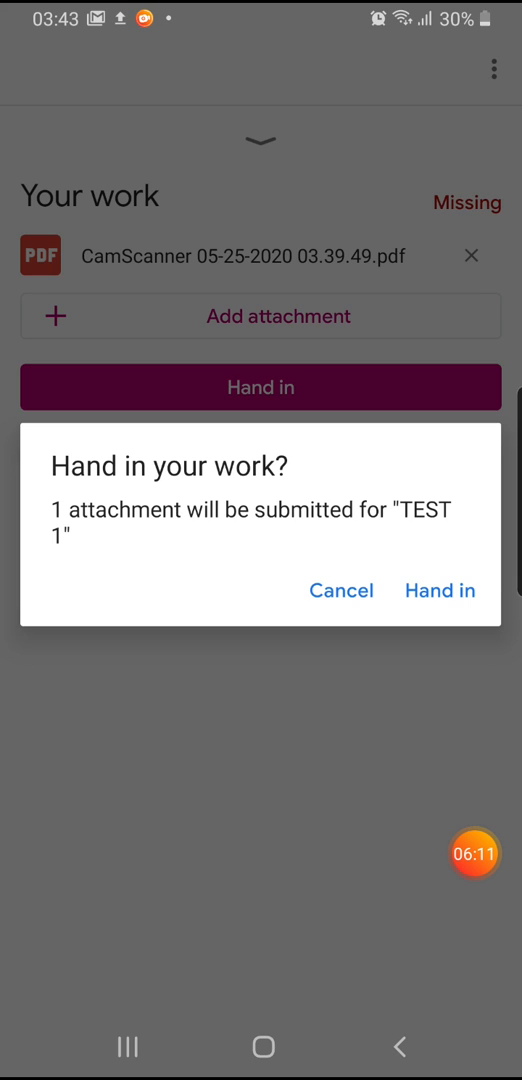
{"action": "left_click", "coordinate": [440, 590]}
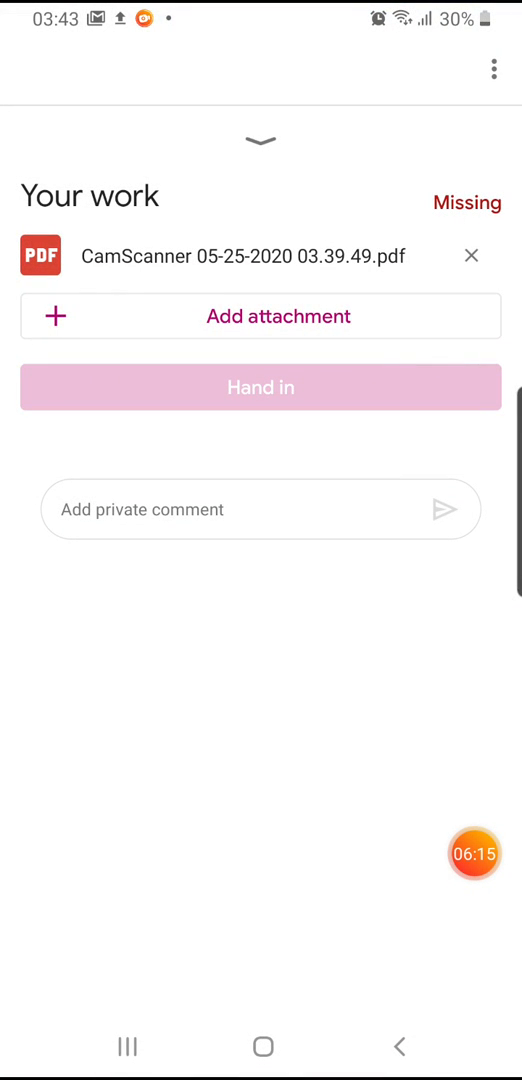
{"action": "left_click", "coordinate": [260, 388]}
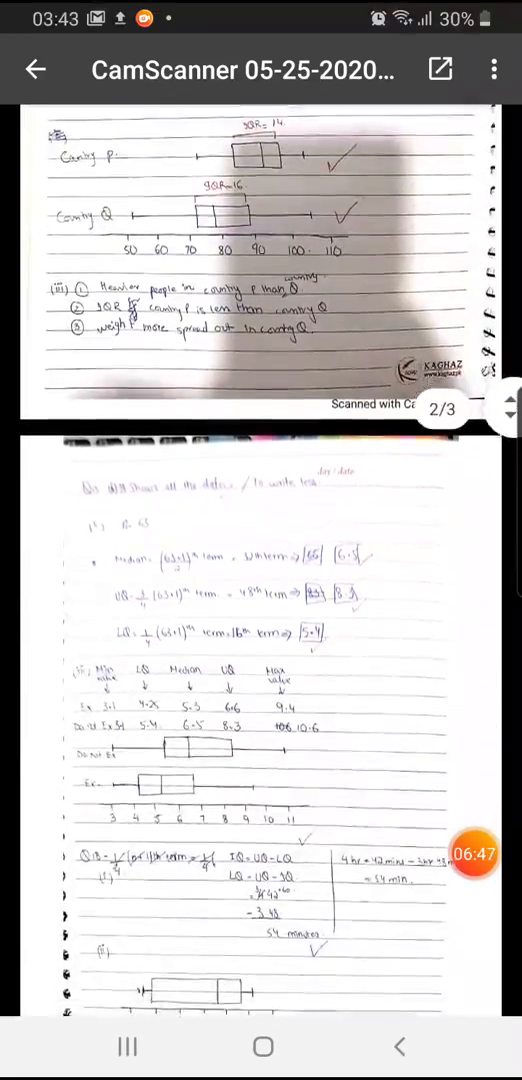
Scroll through the three scanned pages of the handed-in PDF
{"action": "scroll", "scroll_direction": "down", "scroll_amount": 3}
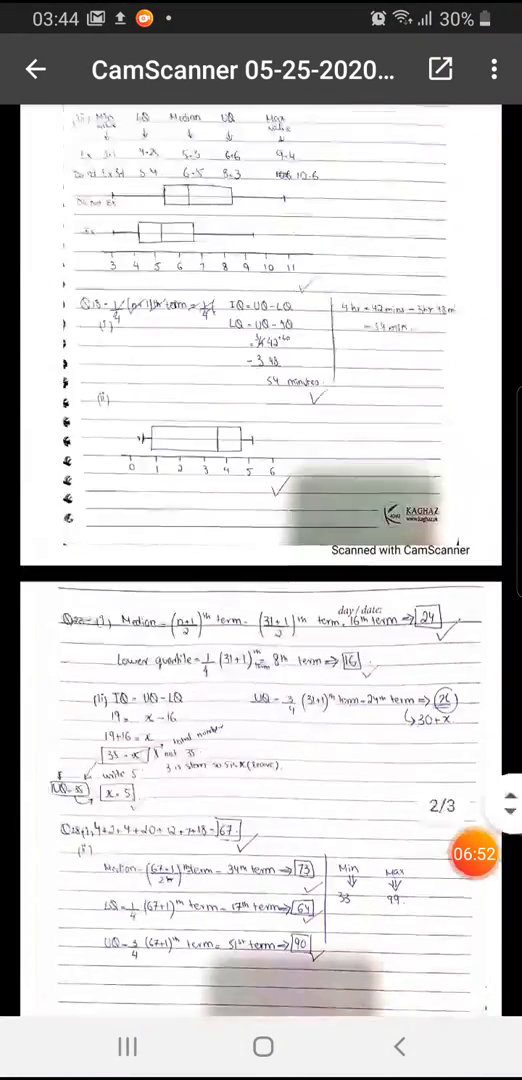
{"action": "scroll", "scroll_direction": "down", "scroll_amount": 3}
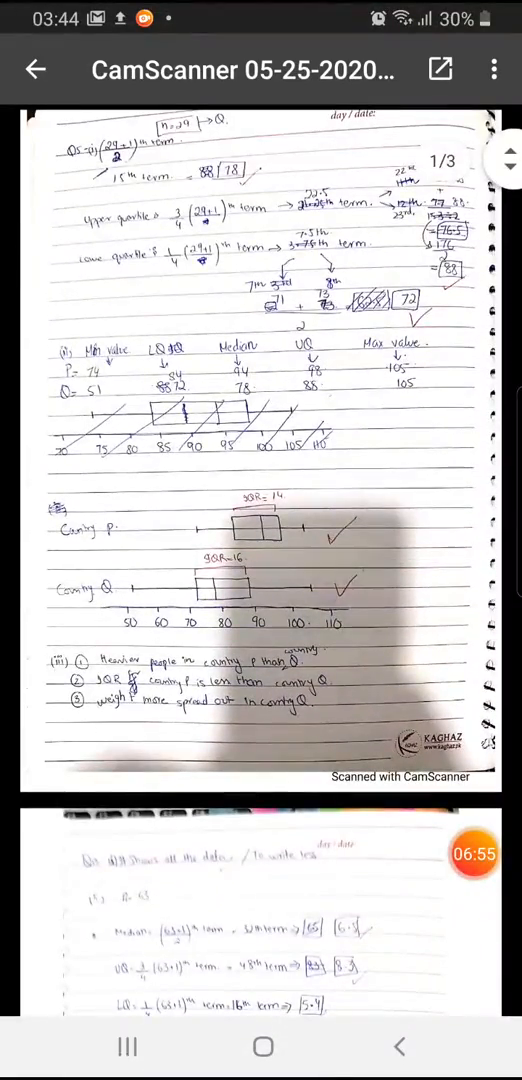